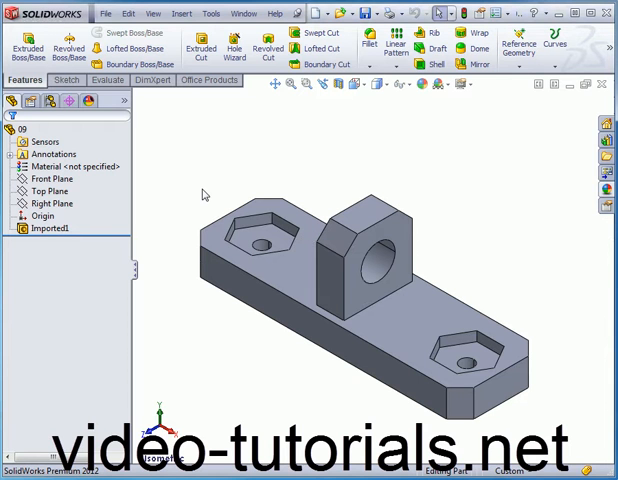
pyautogui.moveTo(214, 208)
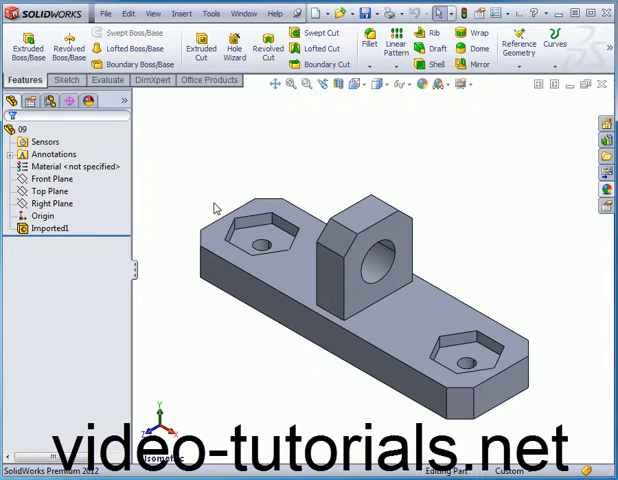
# - Select the Imported1 solid body in the FeatureManager tree for feature conversion
pyautogui.click(48, 228)
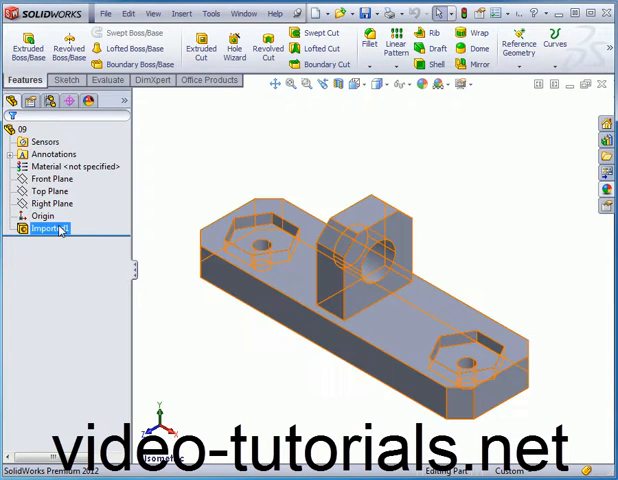
pyautogui.rightClick(48, 228)
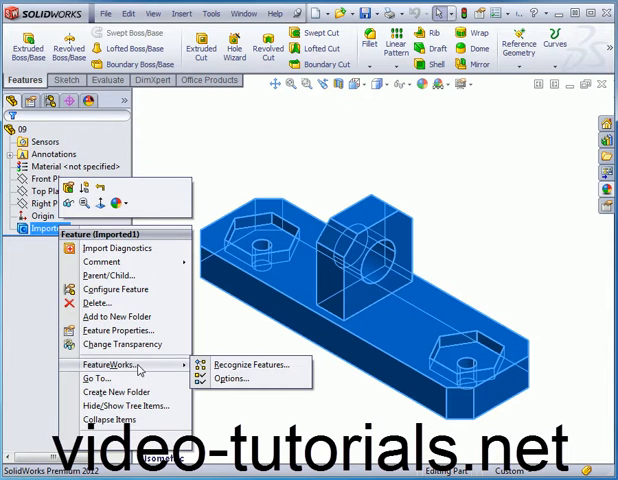
pyautogui.click(252, 364)
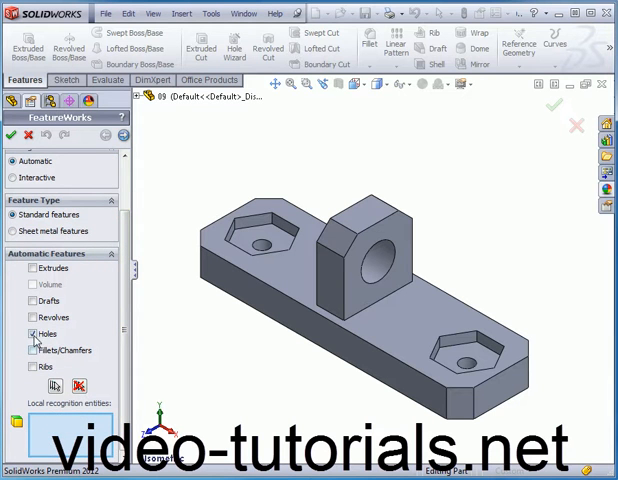
pyautogui.click(32, 360)
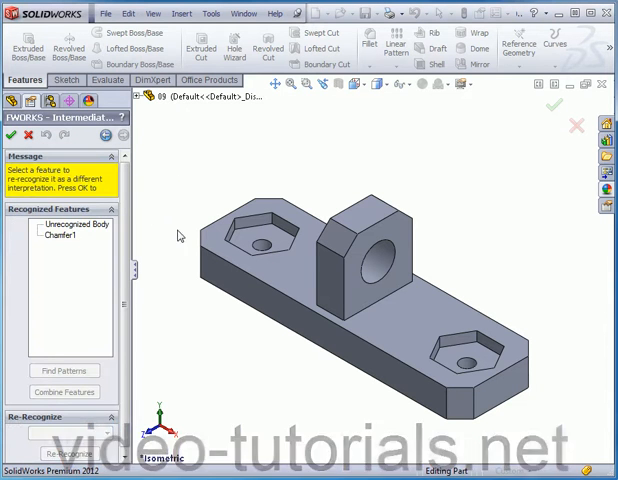
pyautogui.click(62, 236)
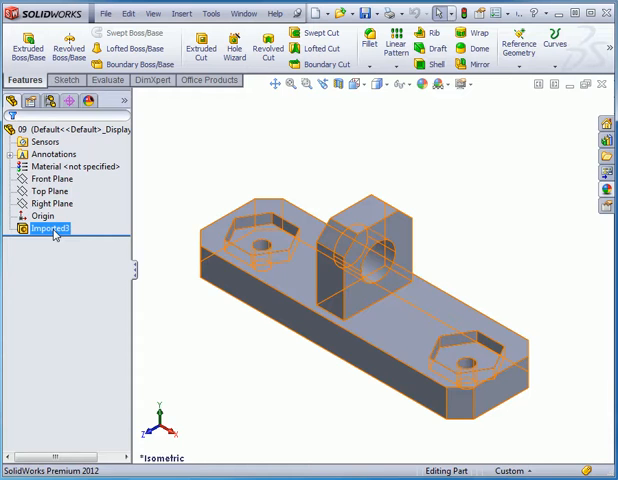
# - Set FeatureWorks advanced options to combine fillets/chamfers/holes and treat holes as wizard holes
pyautogui.rightClick(48, 228)
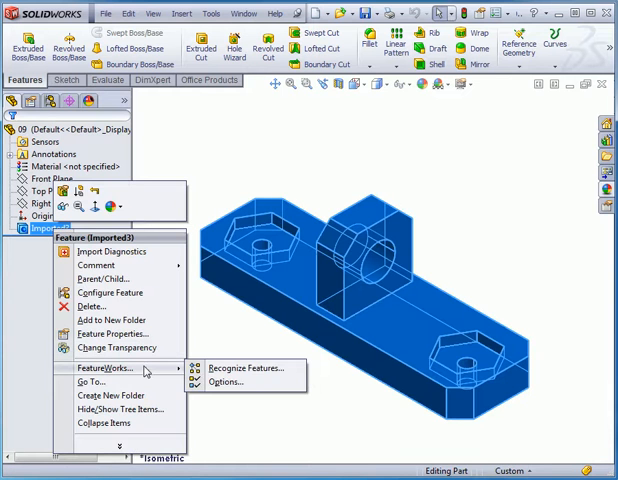
pyautogui.click(226, 382)
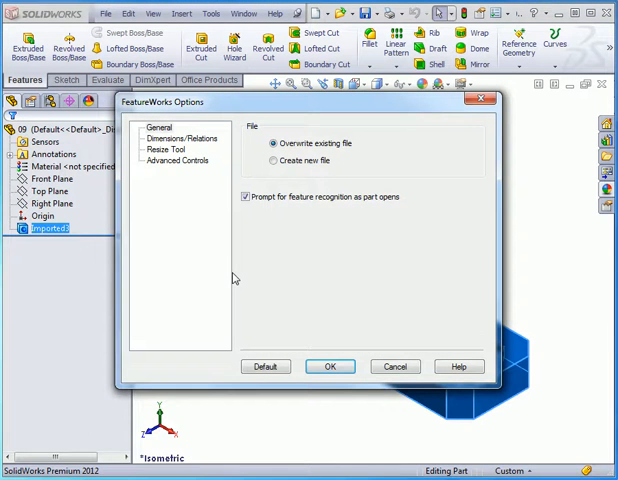
pyautogui.click(176, 160)
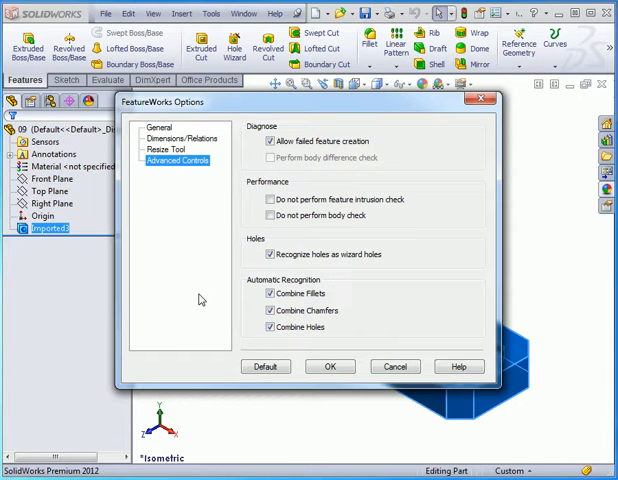
pyautogui.click(268, 292)
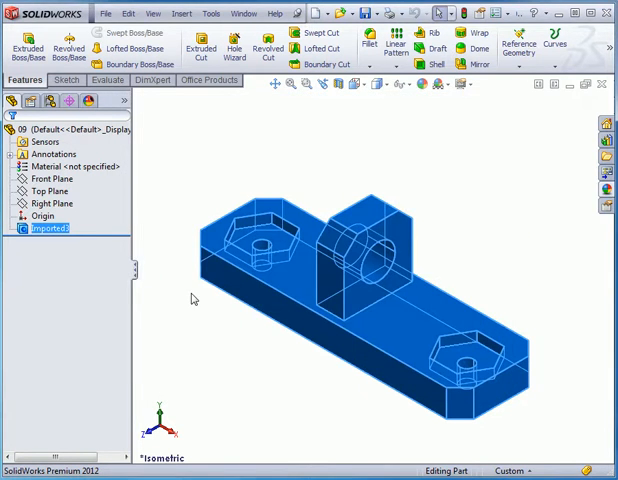
# - Run automatic FeatureWorks recognition of extrudes, holes and chamfers, then combine the chamfers
pyautogui.rightClick(48, 228)
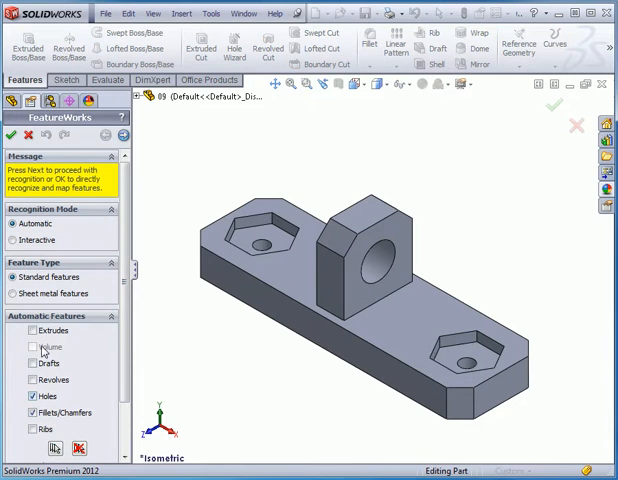
pyautogui.click(36, 328)
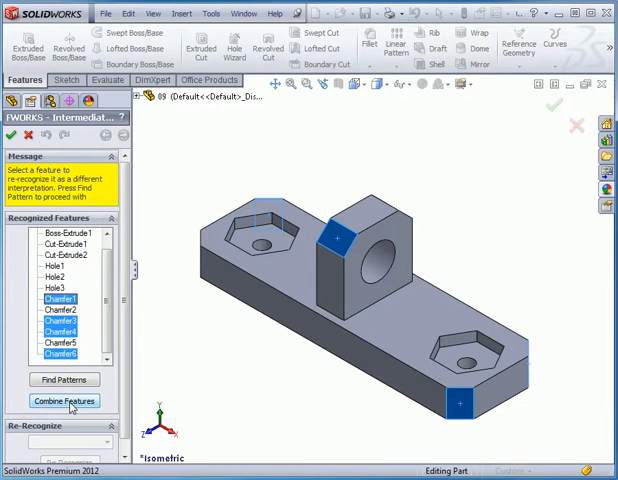
pyautogui.click(64, 400)
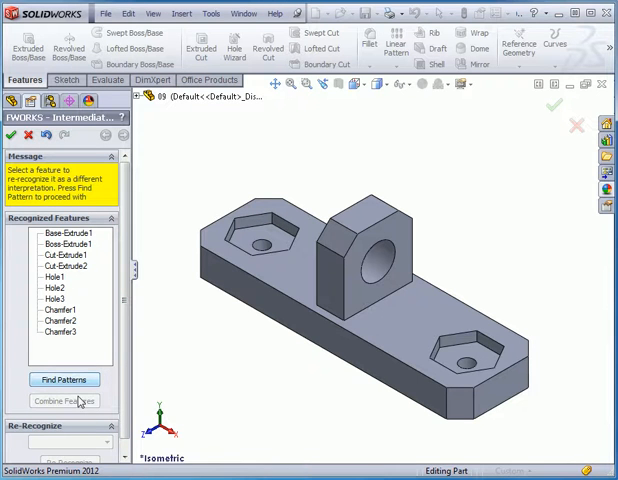
# - Find a linear pattern of the seed hole interactively and accept the found pattern
pyautogui.click(64, 380)
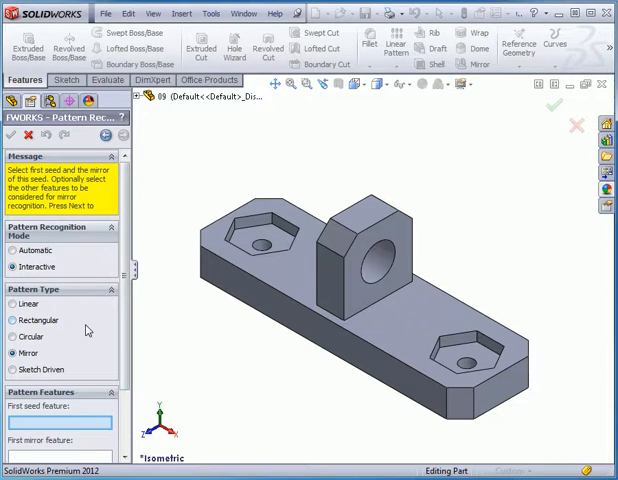
pyautogui.click(16, 296)
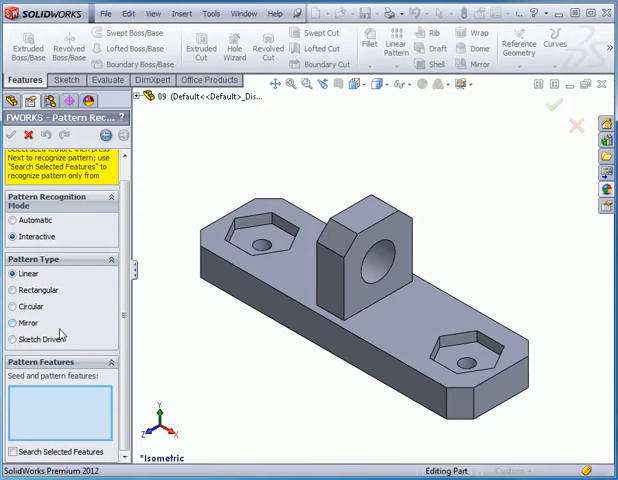
pyautogui.click(268, 244)
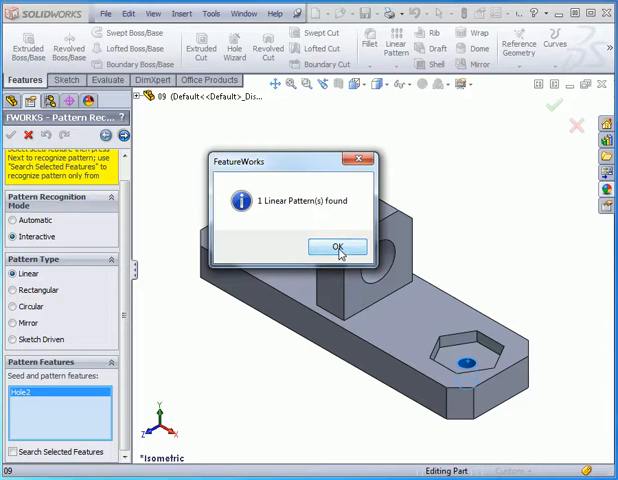
pyautogui.click(336, 246)
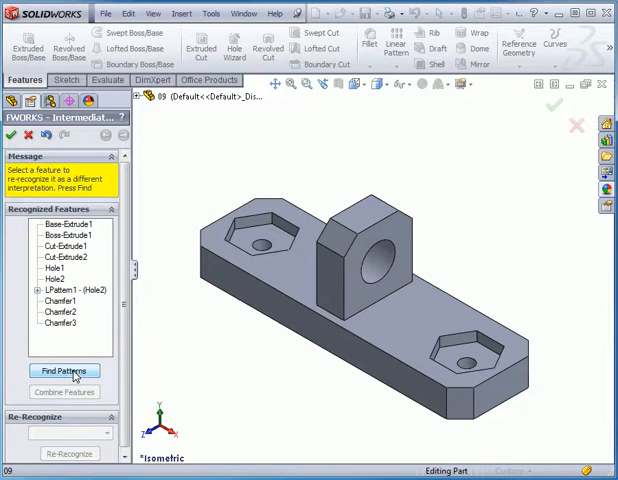
# - Find a mirror of Cut-Extrude1 and Cut-Extrude2, then accept all recognized features to build the part
pyautogui.click(64, 372)
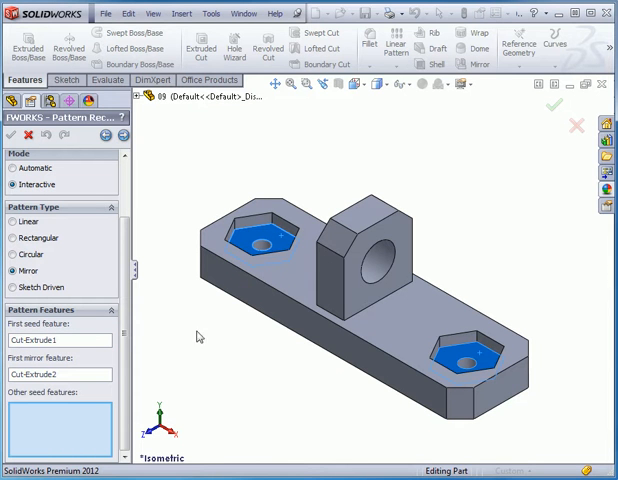
pyautogui.click(12, 136)
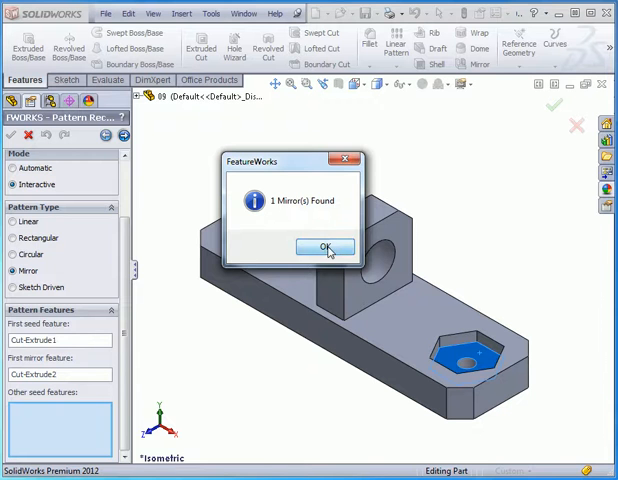
pyautogui.click(322, 246)
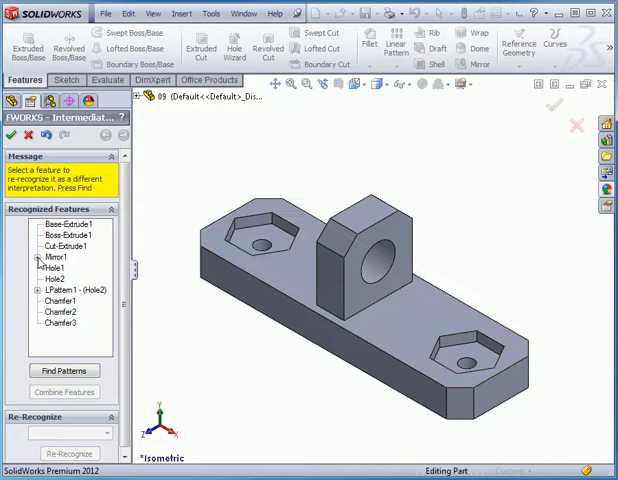
pyautogui.click(56, 224)
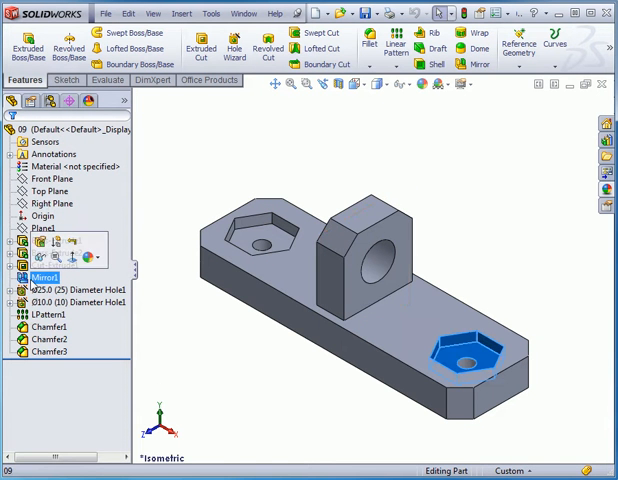
# - Select LPattern1 to display its hole spacing of 100 on the bracket
pyautogui.click(44, 314)
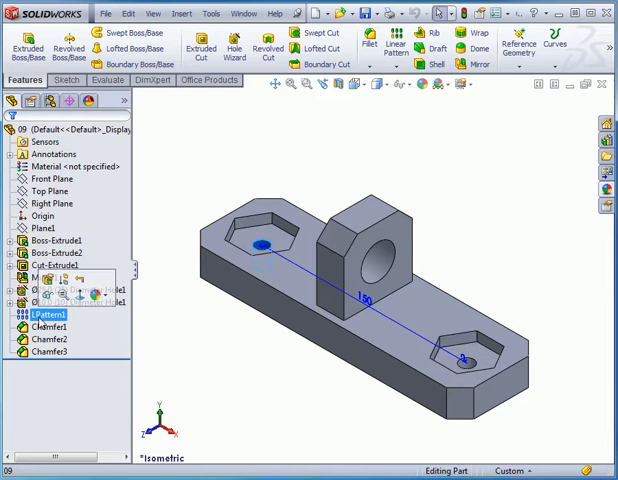